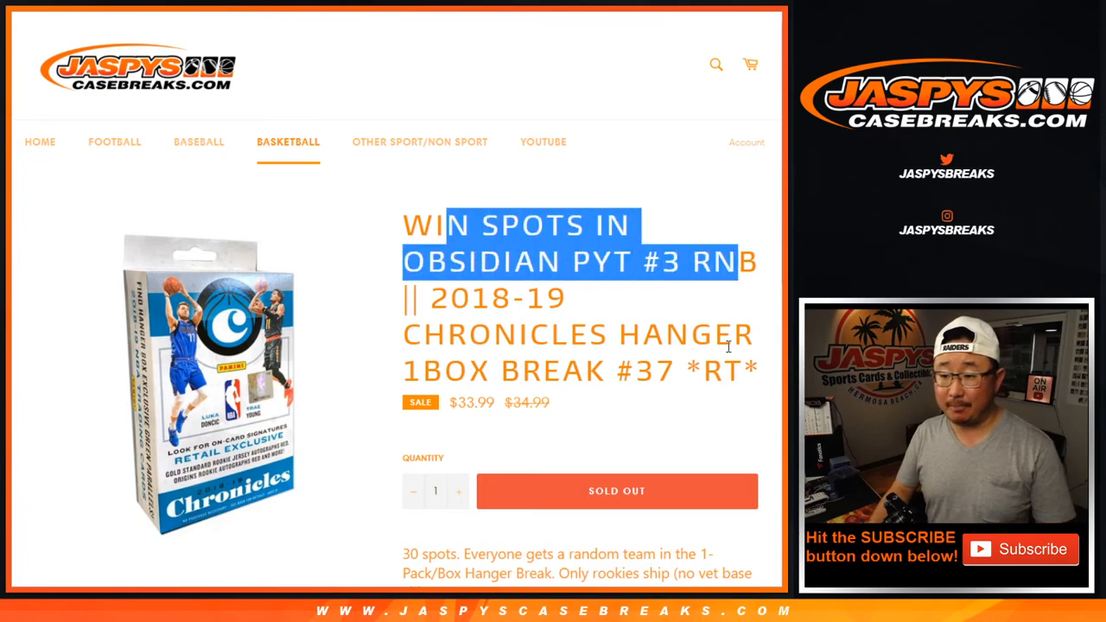
- Roll two dice, then shuffle the 30 customer names seven times in List Randomizer
scroll("down", 3)
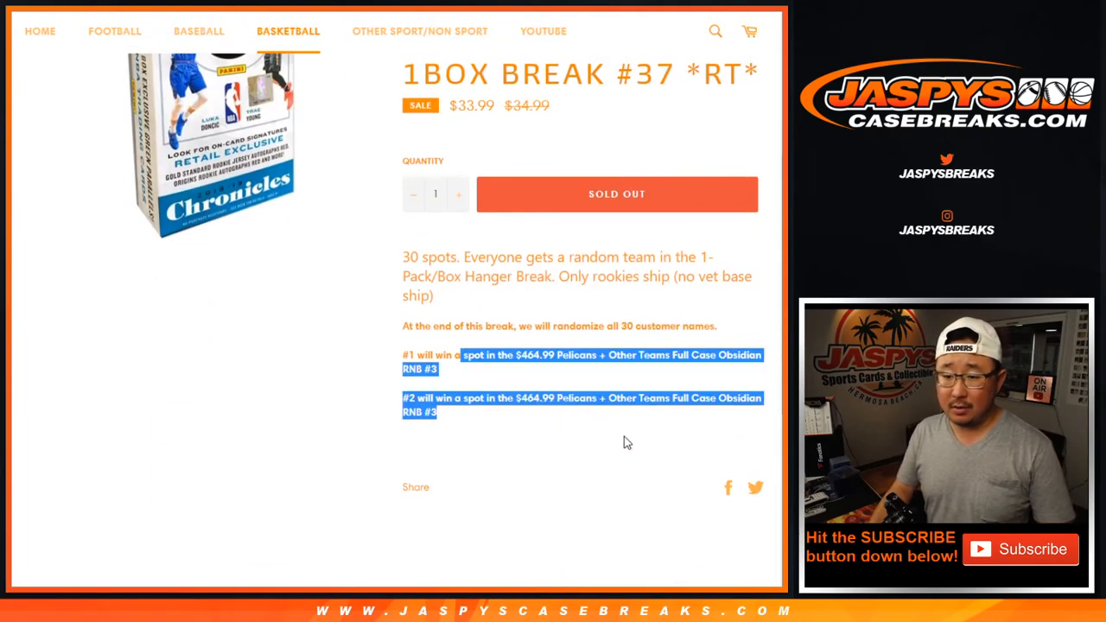
mouse_move(530, 386)
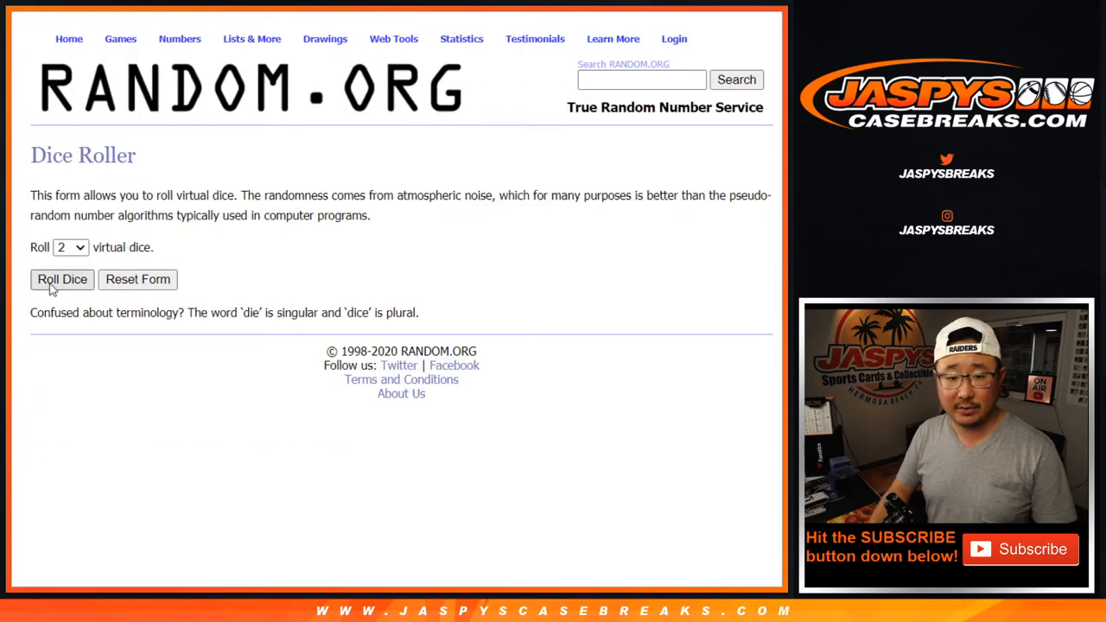
left_click(61, 279)
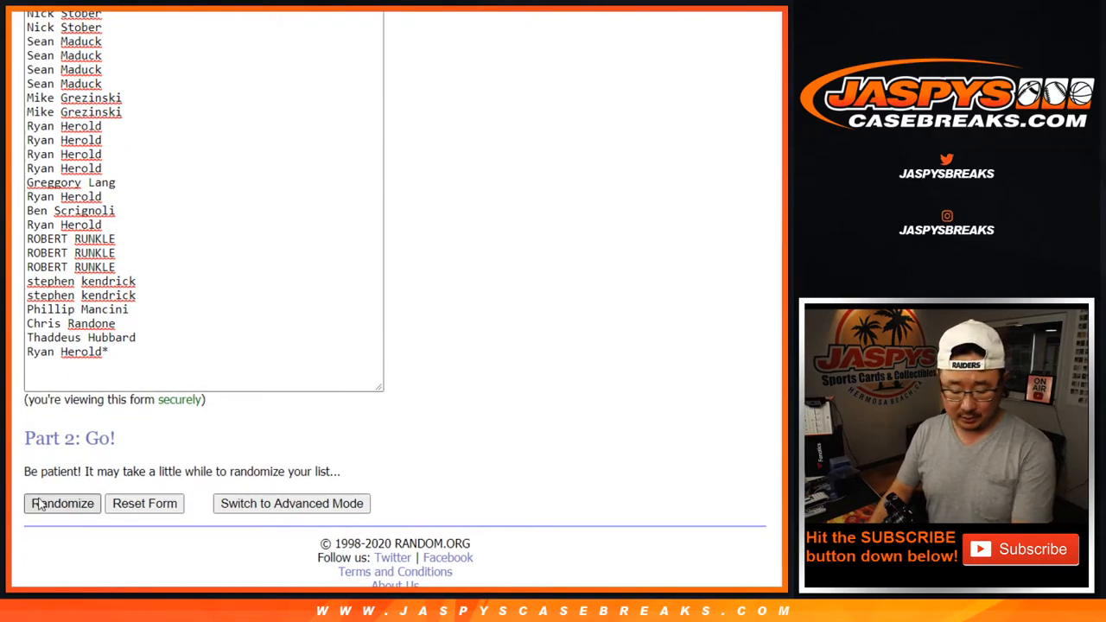
left_click(62, 503)
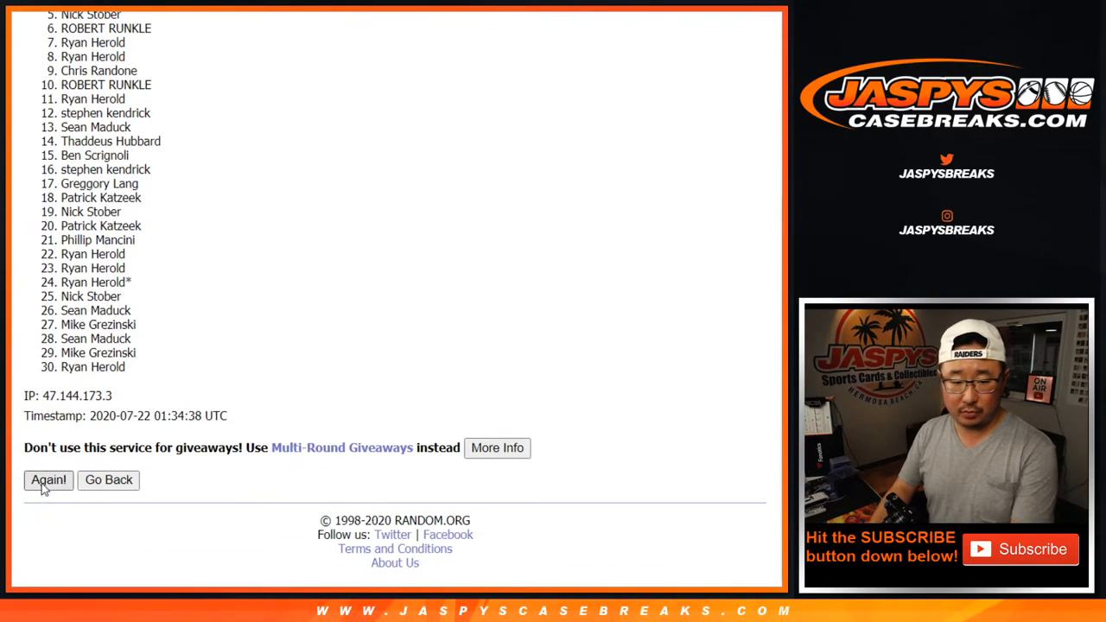
left_click(48, 480)
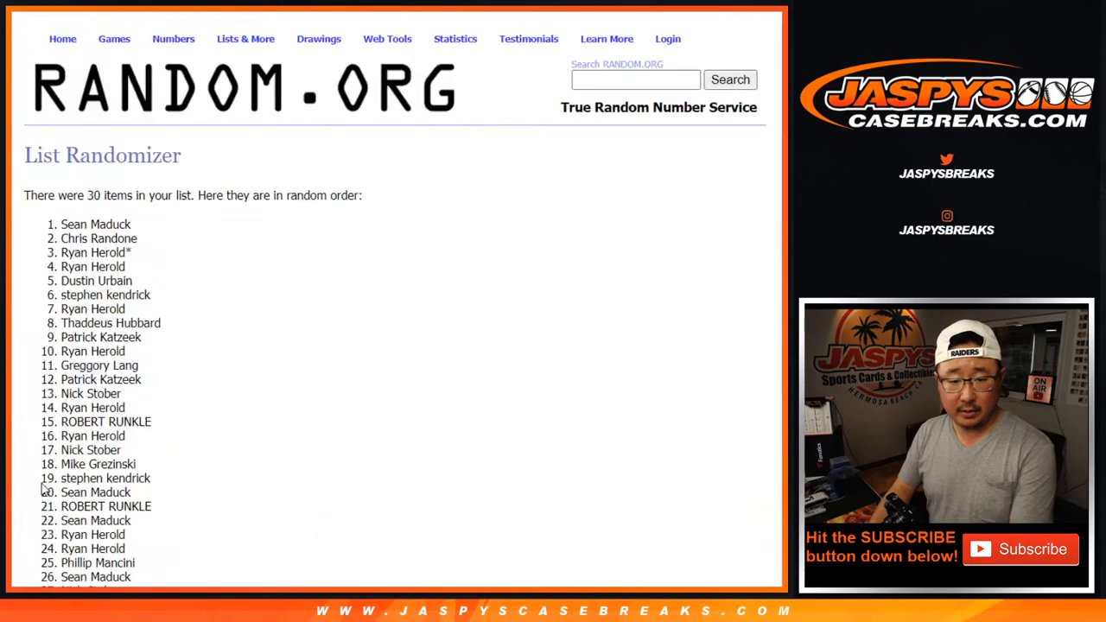
left_click(48, 479)
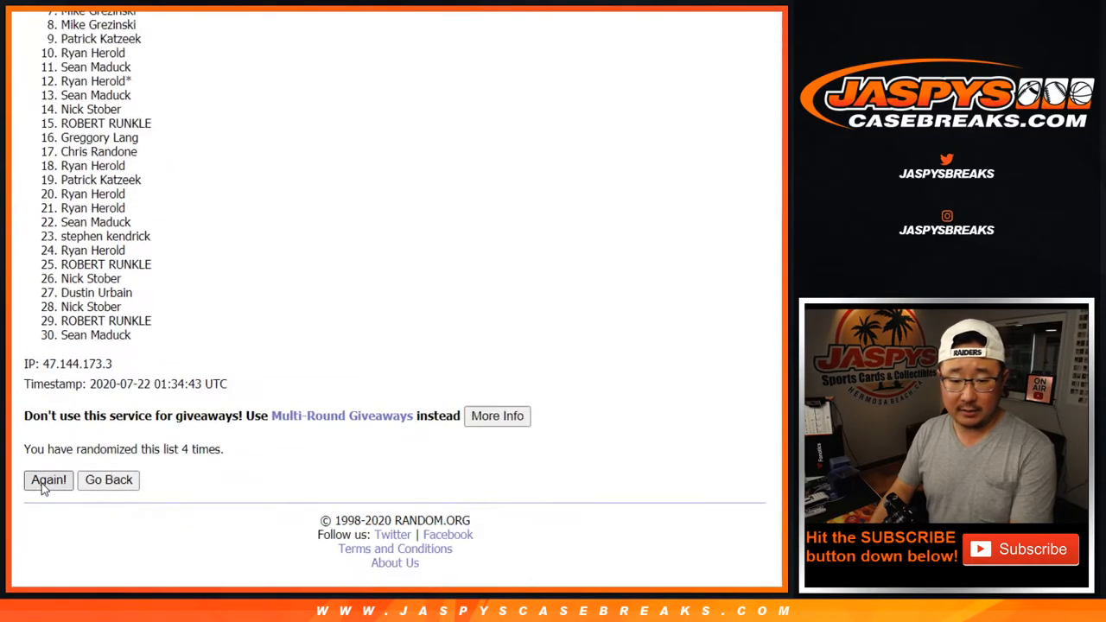
left_click(48, 480)
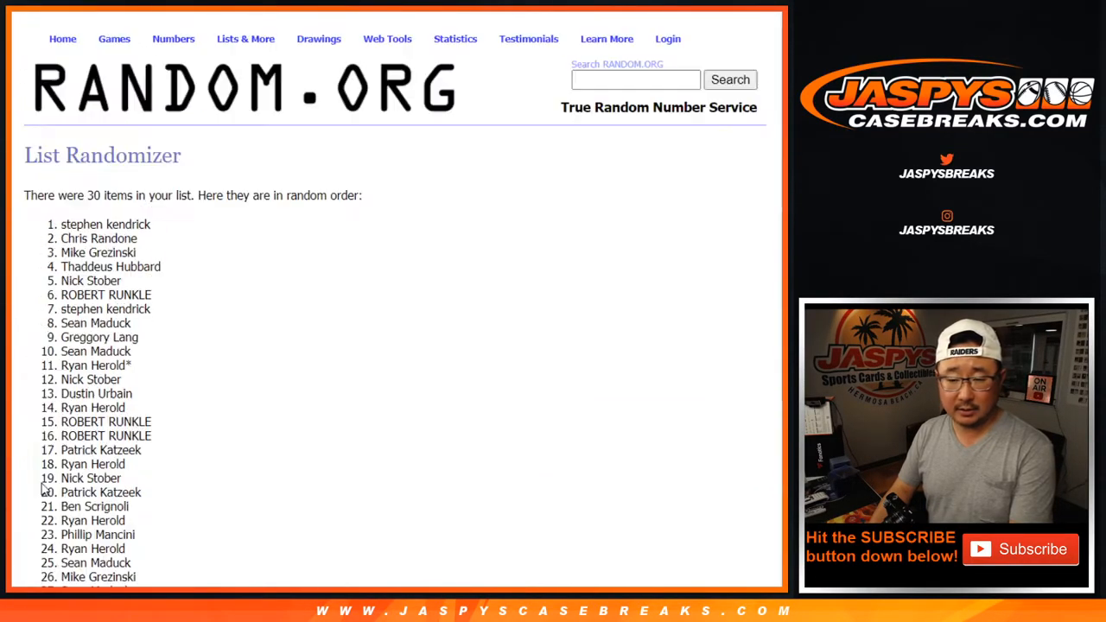
scroll("down", 3)
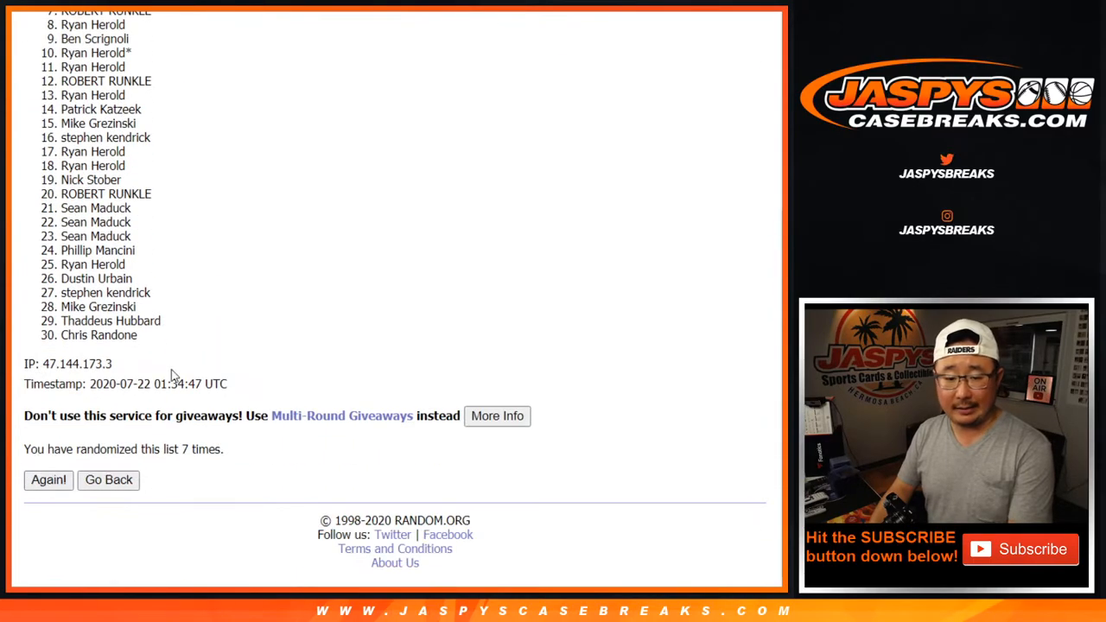
left_click(47, 480)
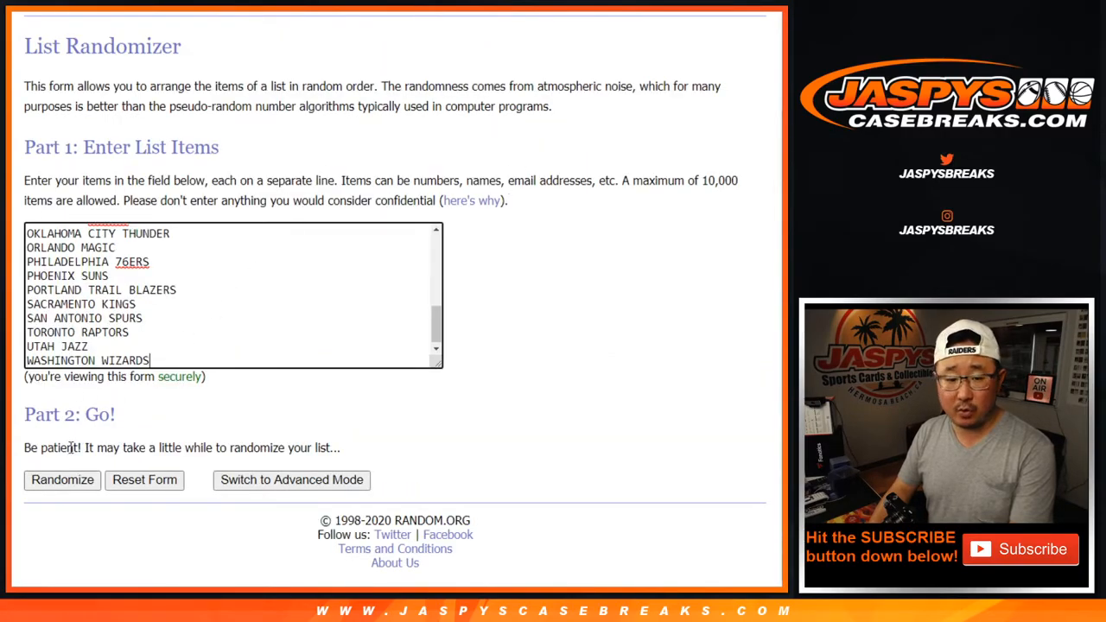
- Randomize the 30 NBA teams and reshuffle them until seven randomizations show
left_click(62, 480)
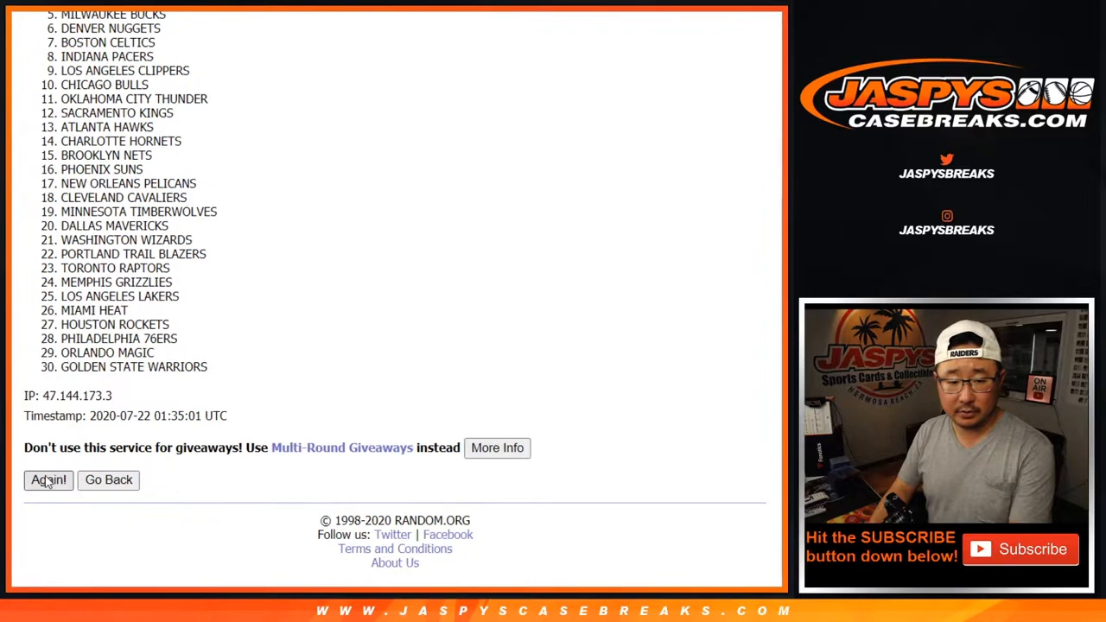
left_click(48, 480)
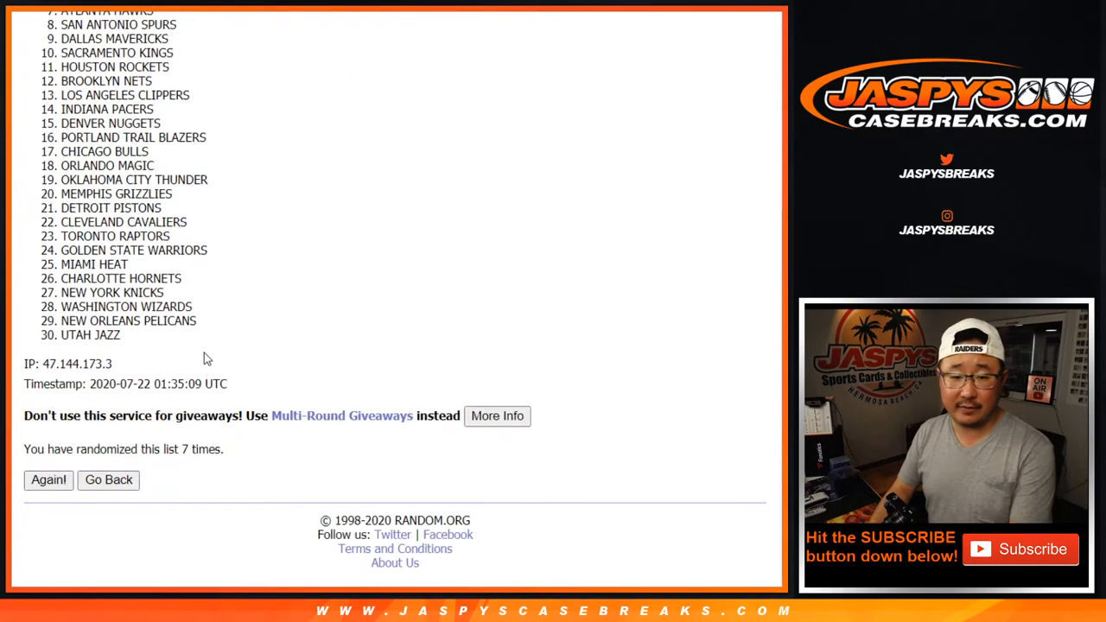
left_click(48, 480)
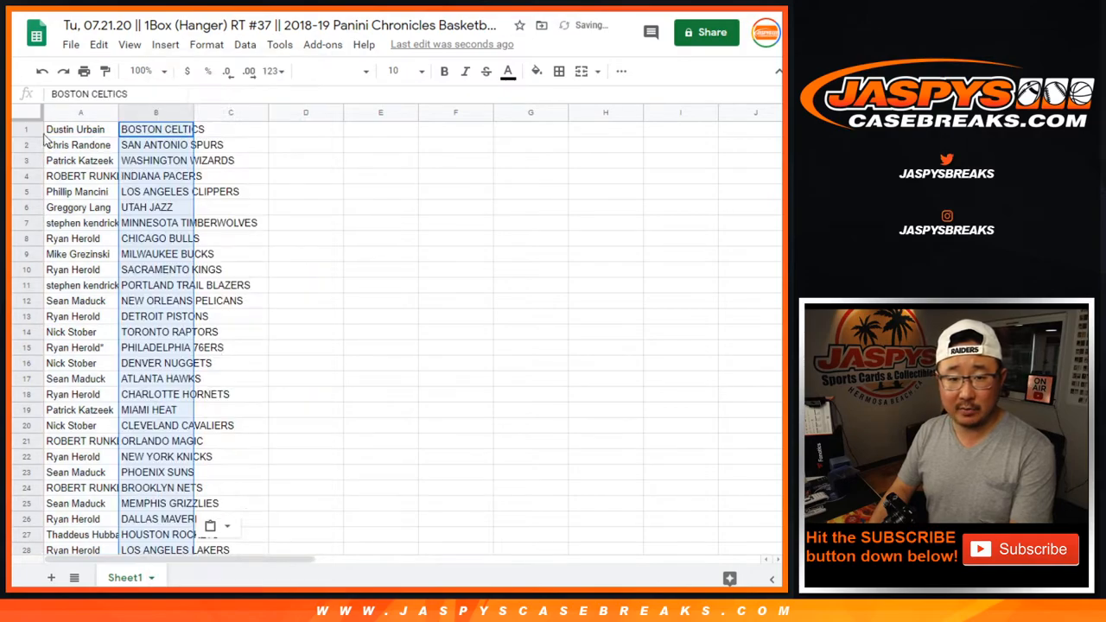
- Format the whole sheet in Cambria 12, zoom to 125%, and select the pairs from row 16
left_click(74, 129)
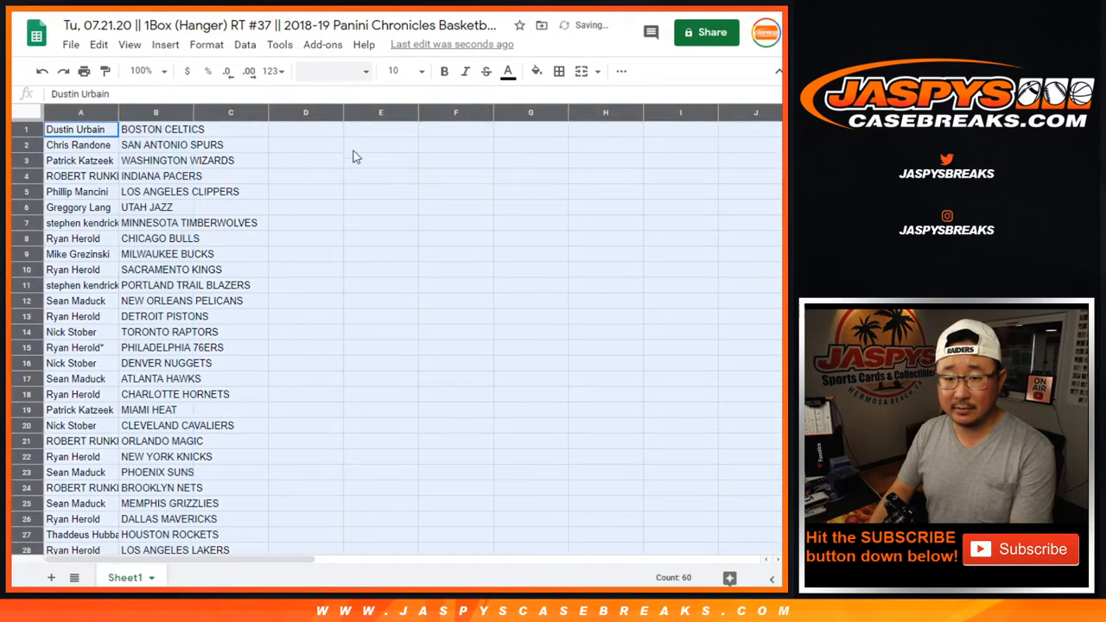
left_click(398, 71)
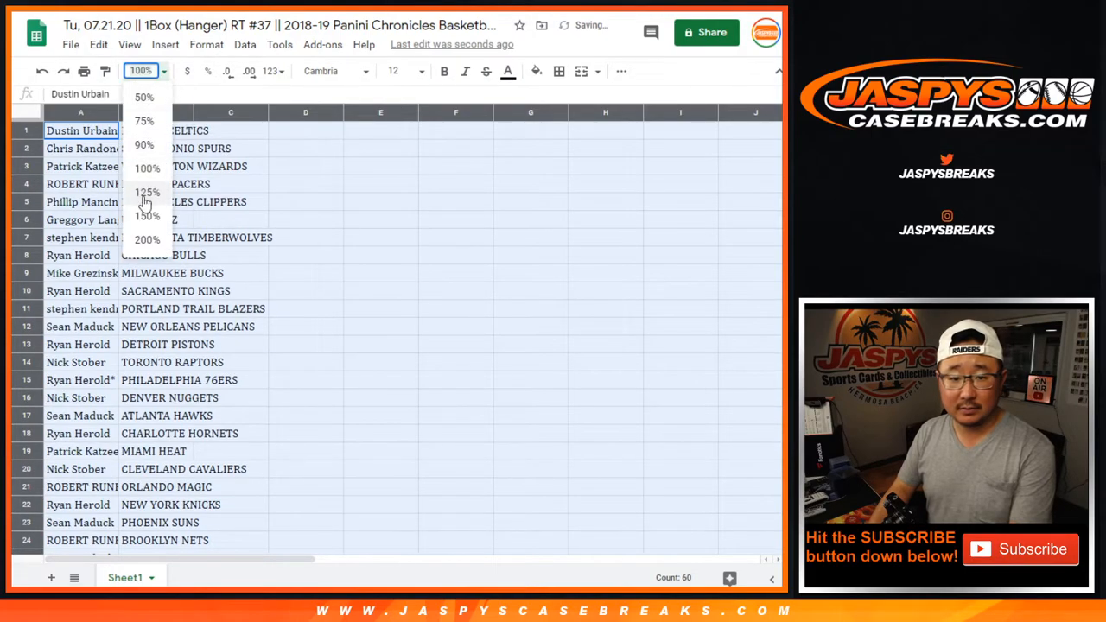
left_click(147, 191)
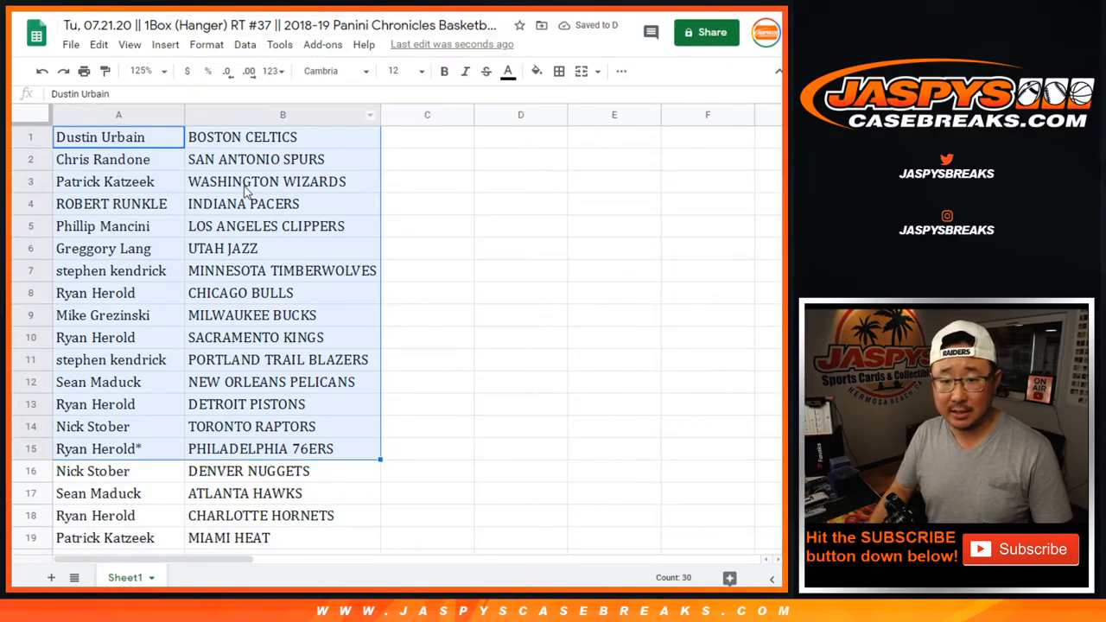
scroll("down", 3)
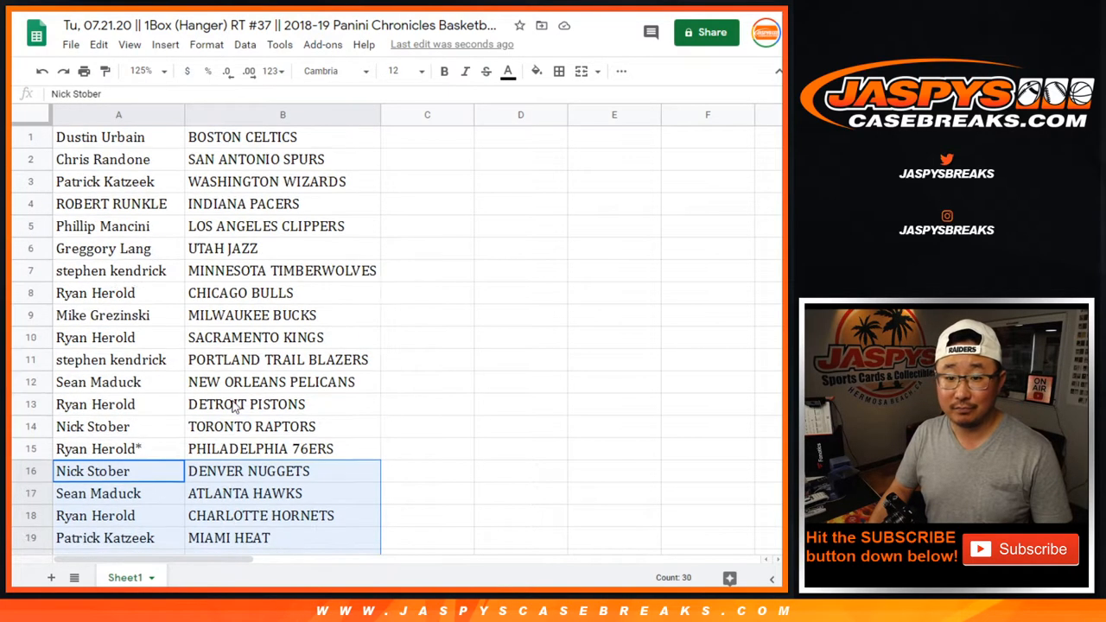
left_click(143, 71)
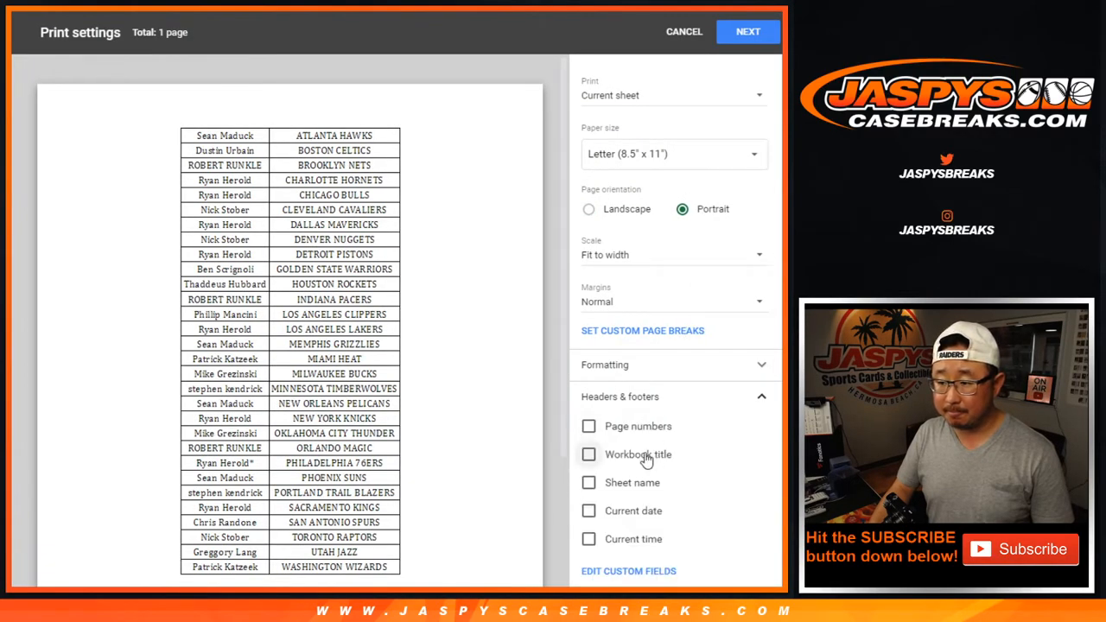
- Print the sorted, bordered name–team pairing list
left_click(684, 31)
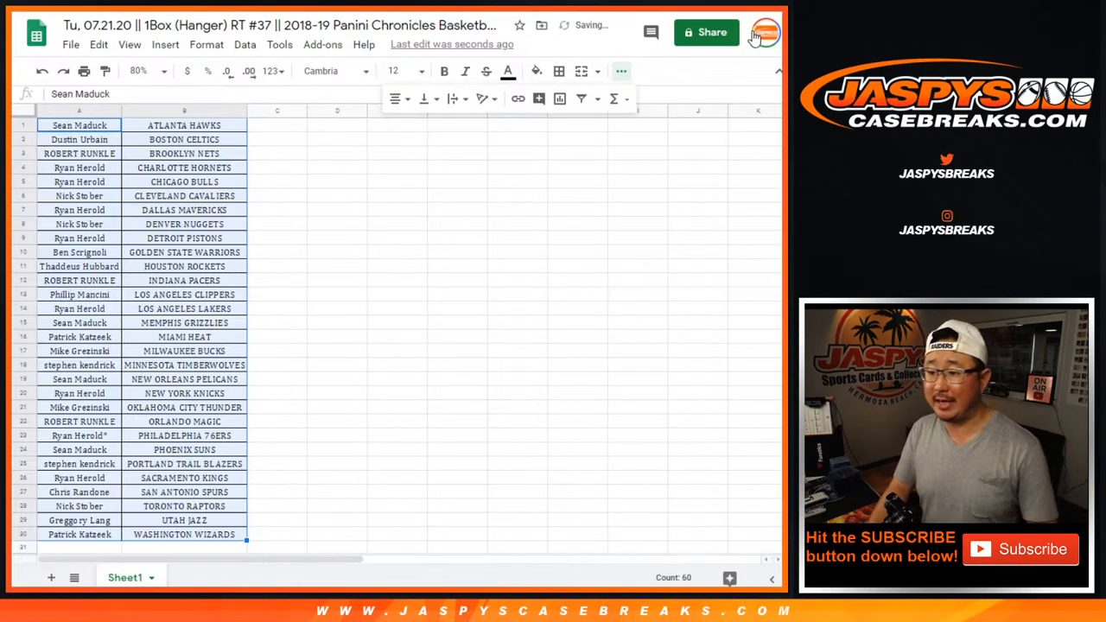
key("ctrl+p")
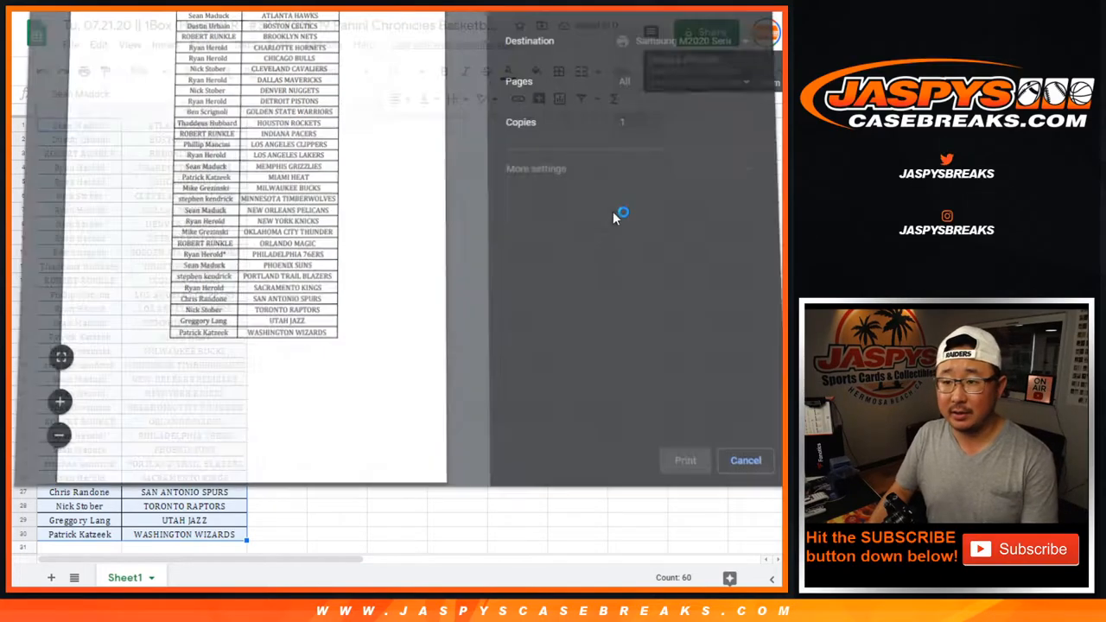
left_click(745, 460)
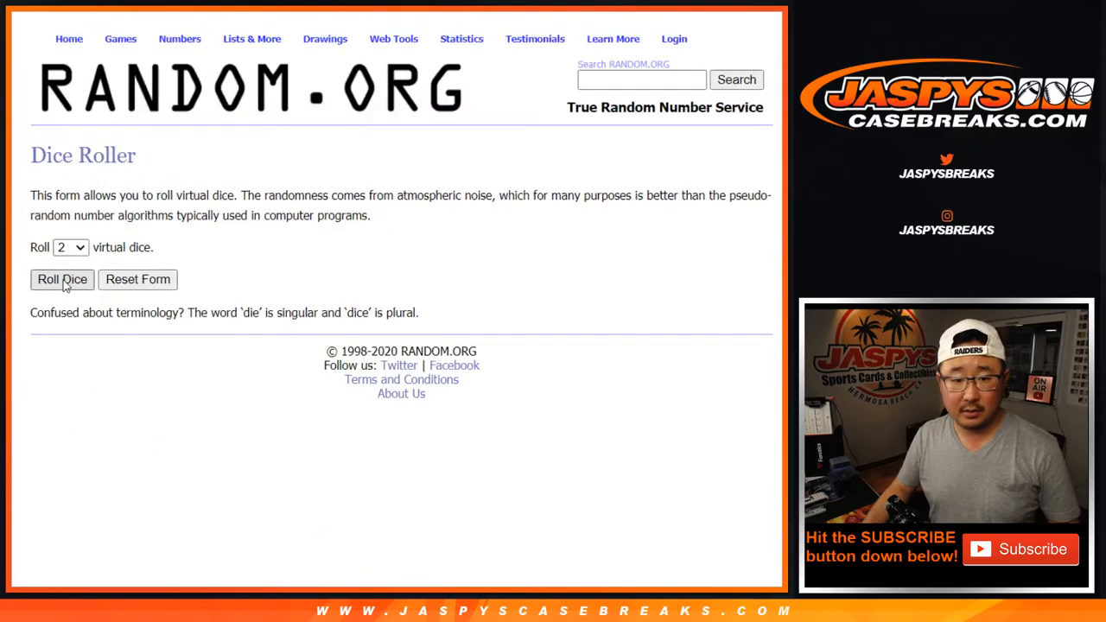
- Roll two dice again and reshuffle the 30 customer names nine times
left_click(61, 279)
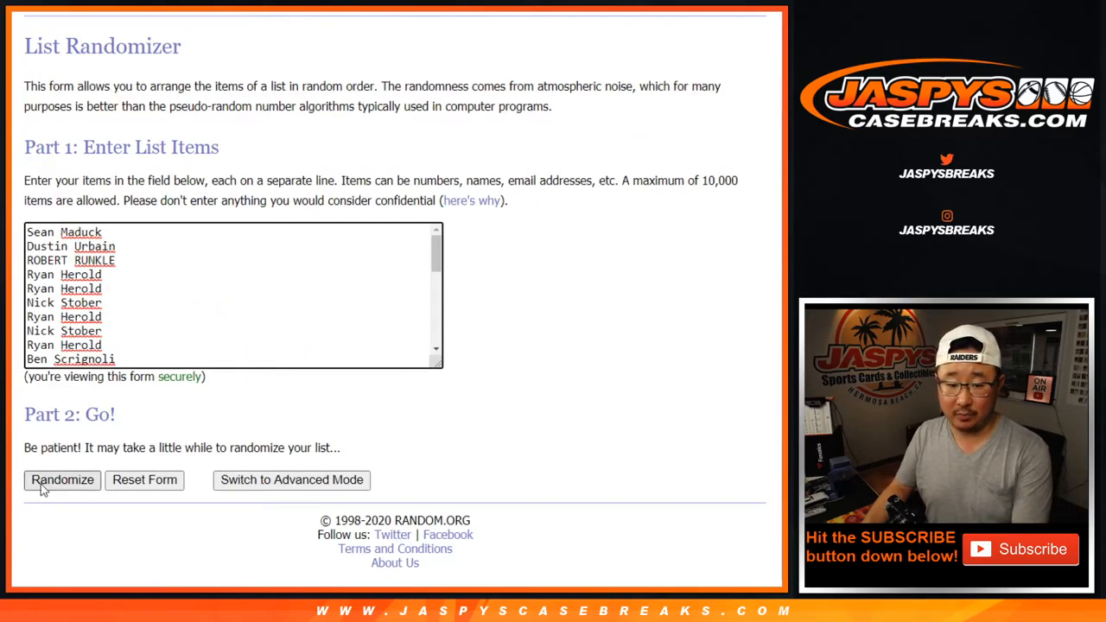
left_click(62, 480)
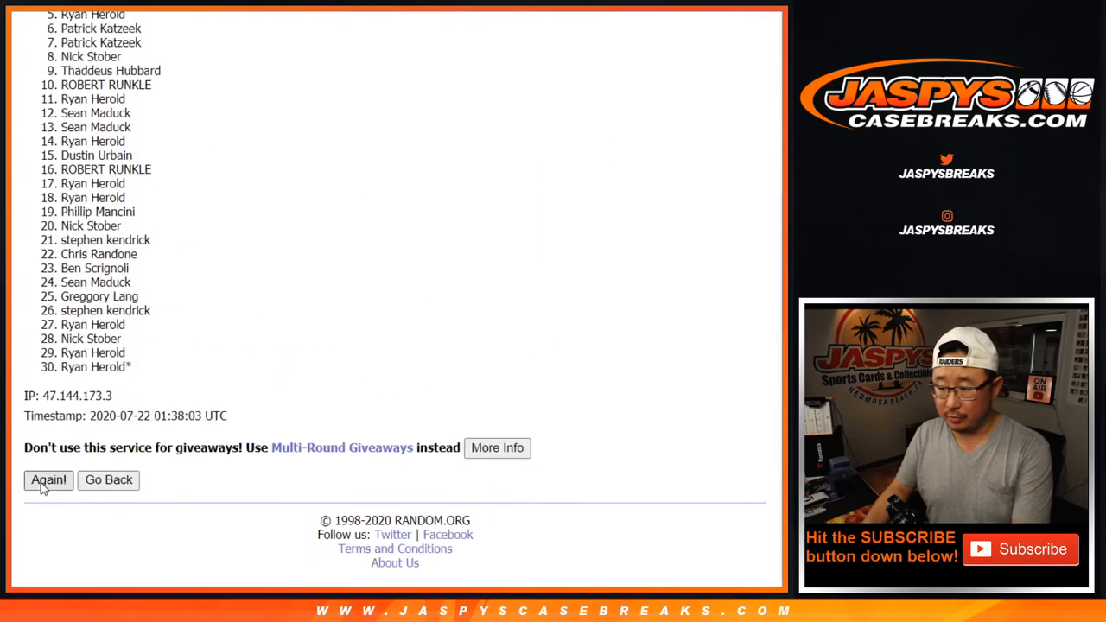
left_click(47, 480)
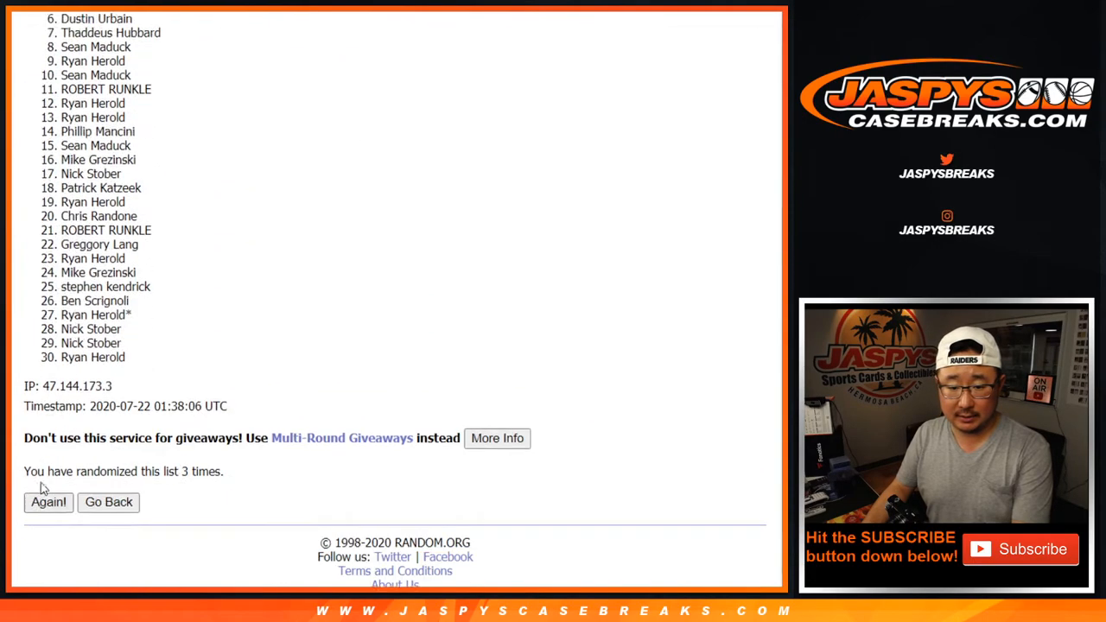
left_click(47, 502)
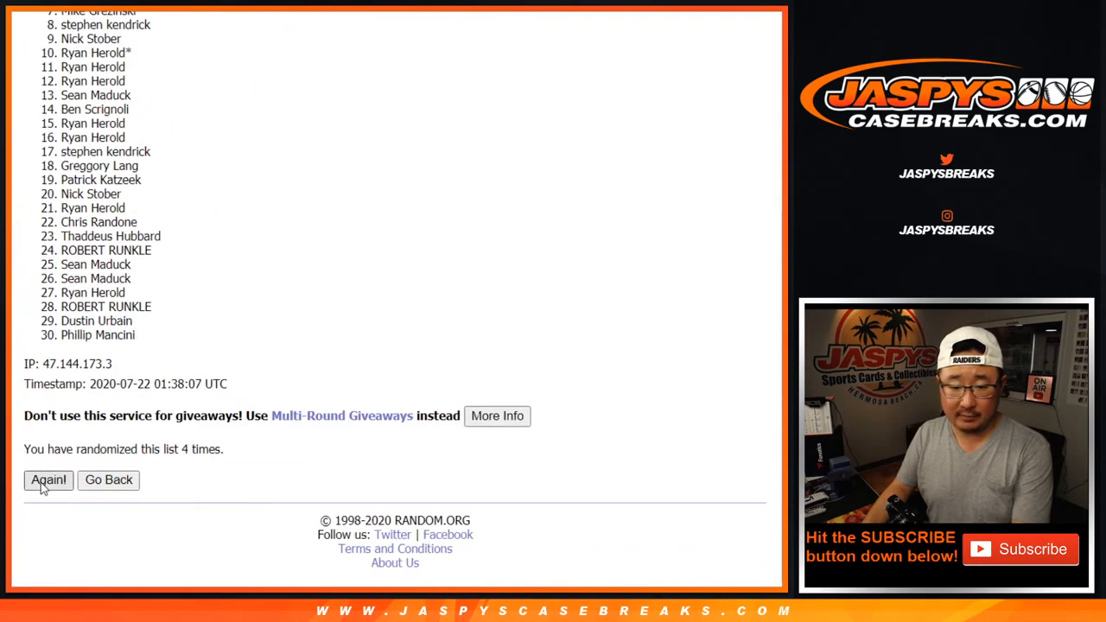
left_click(48, 480)
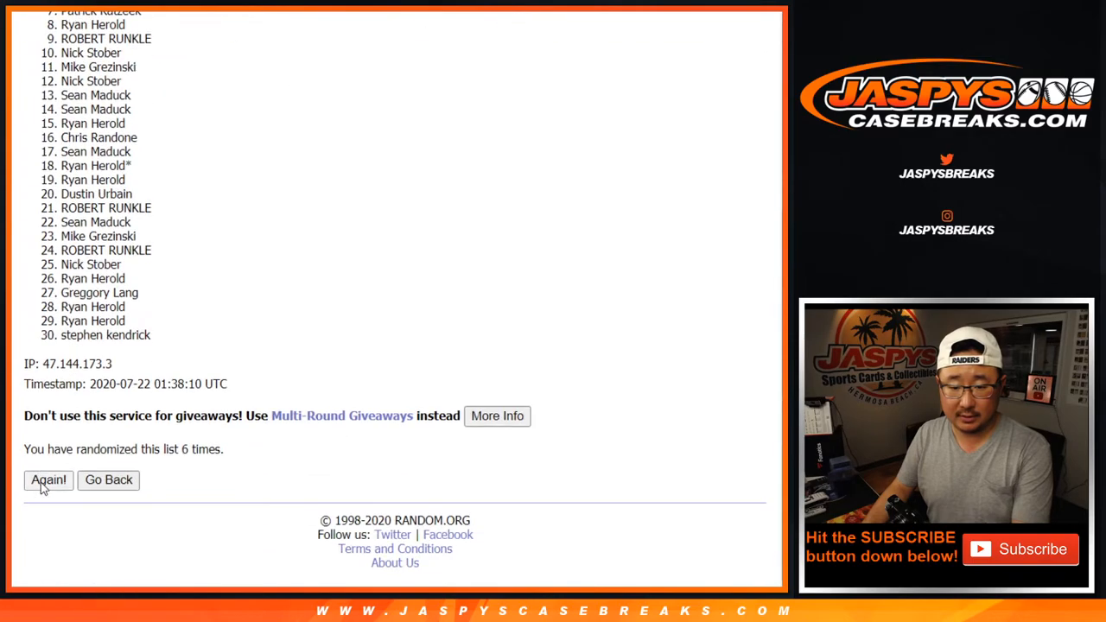
left_click(48, 480)
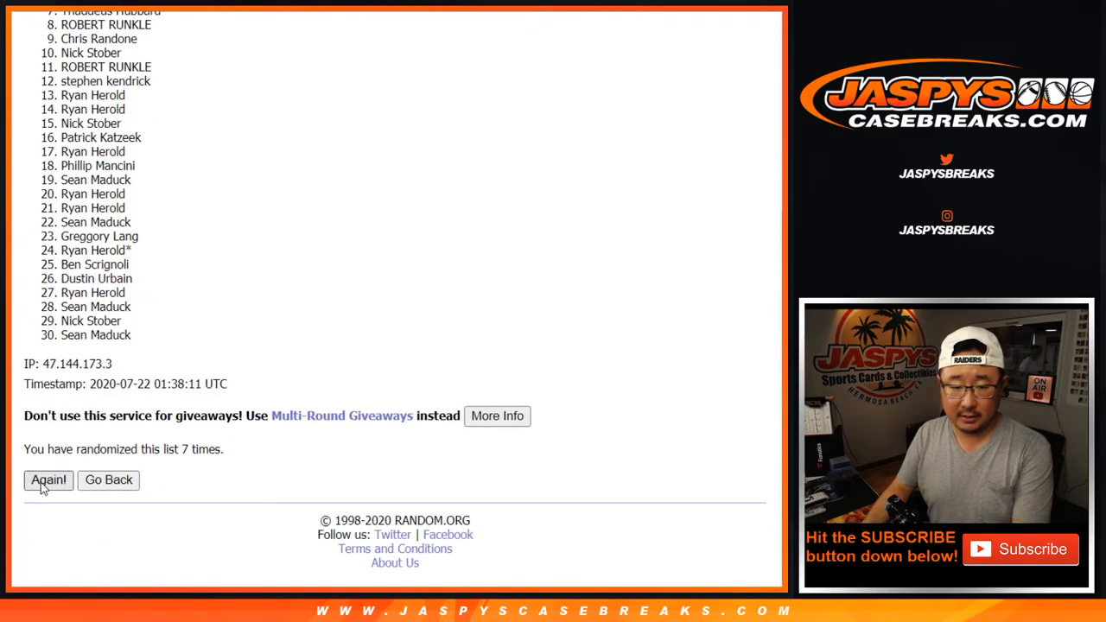
left_click(49, 479)
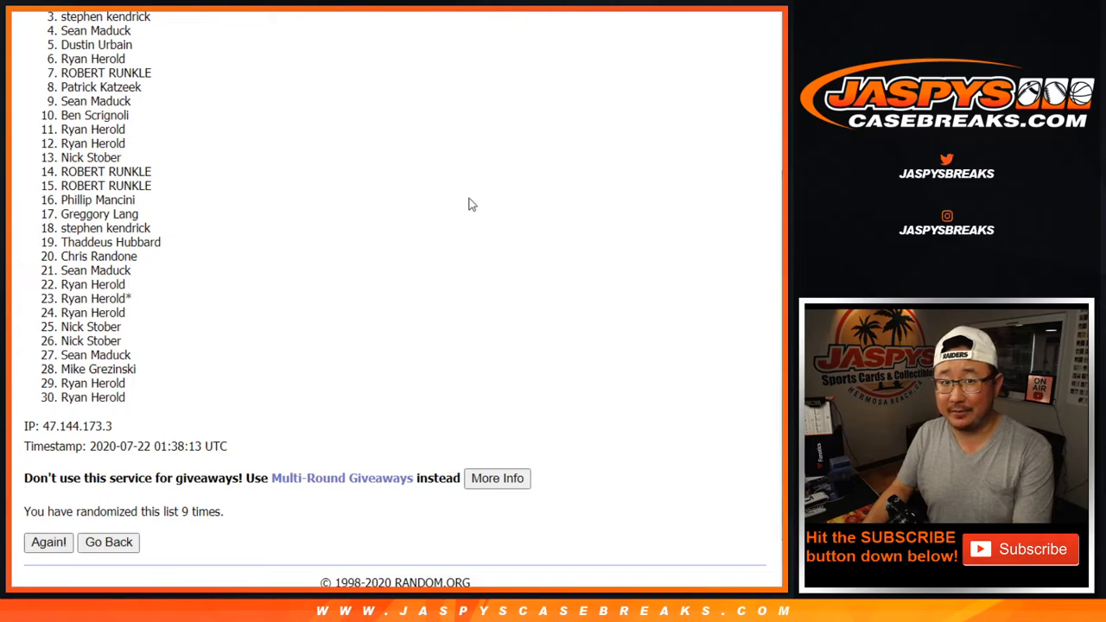
mouse_move(130, 412)
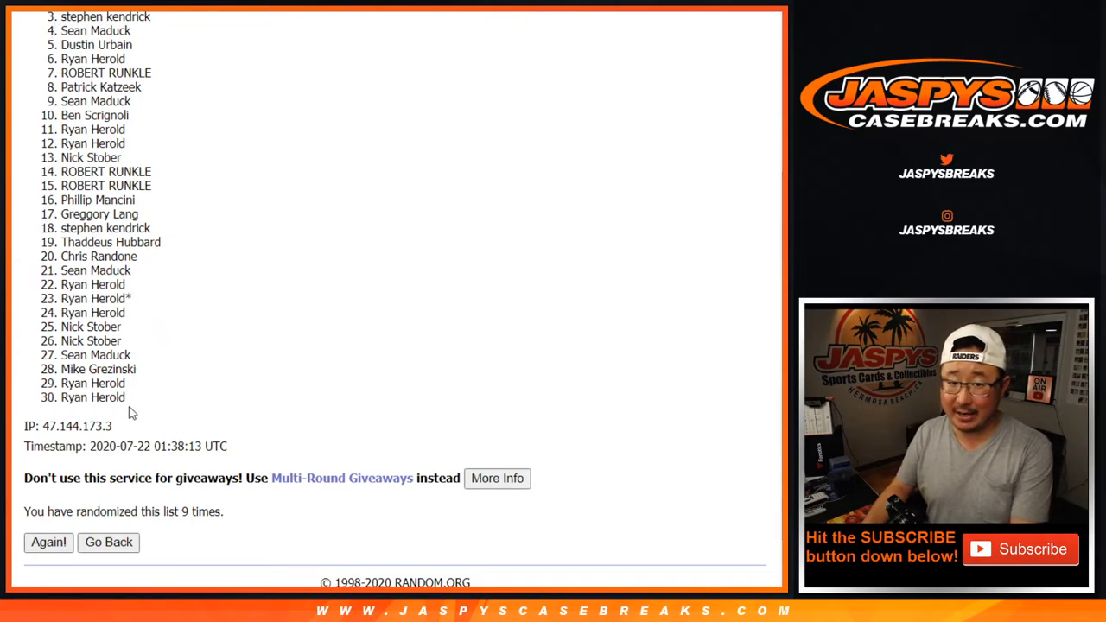
mouse_move(388, 288)
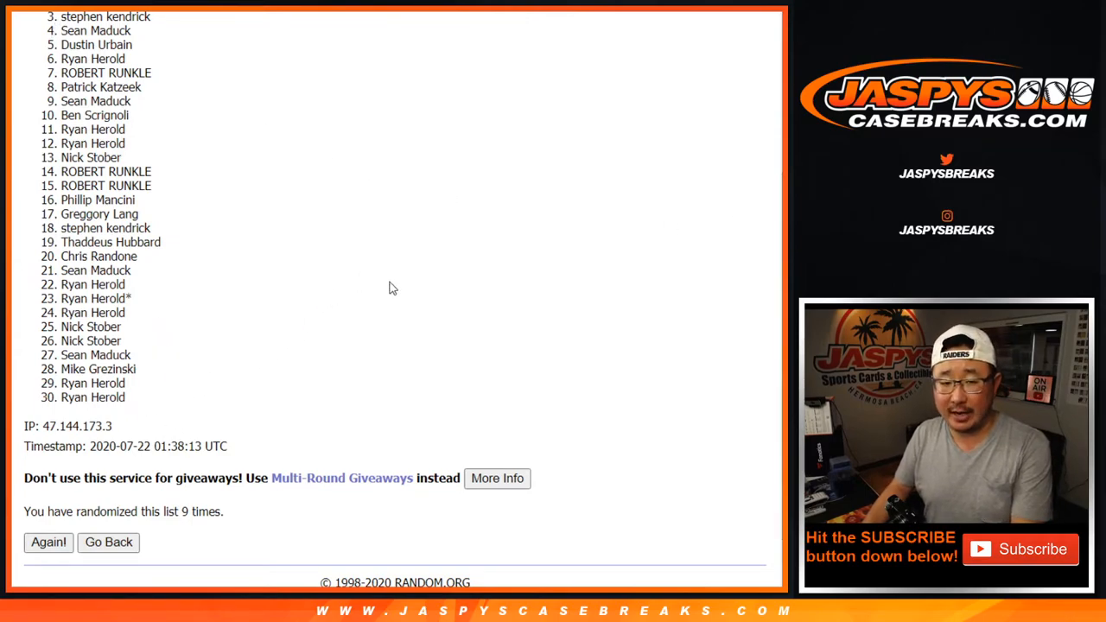